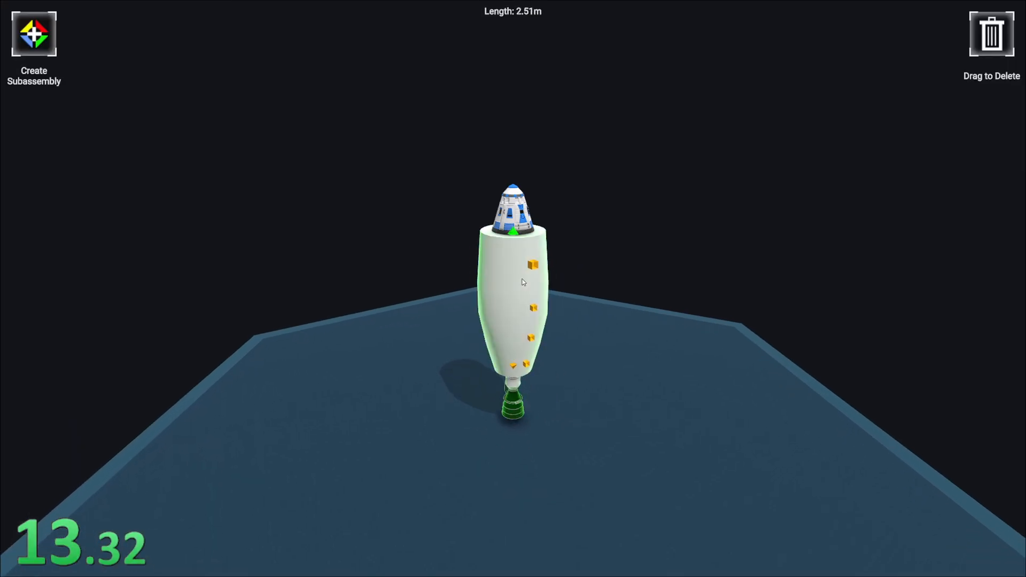
Step: Attach the fuel tank under the capsule and add symmetric Aeronautics fins at its base
{"action": "left_click", "coordinate": [517, 294]}
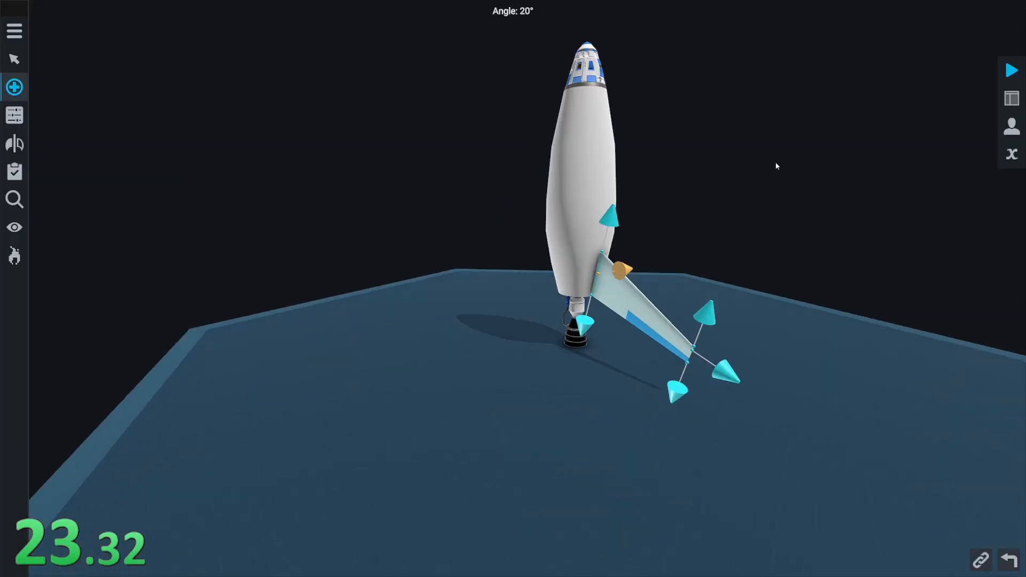
{"action": "left_click", "coordinate": [14, 87]}
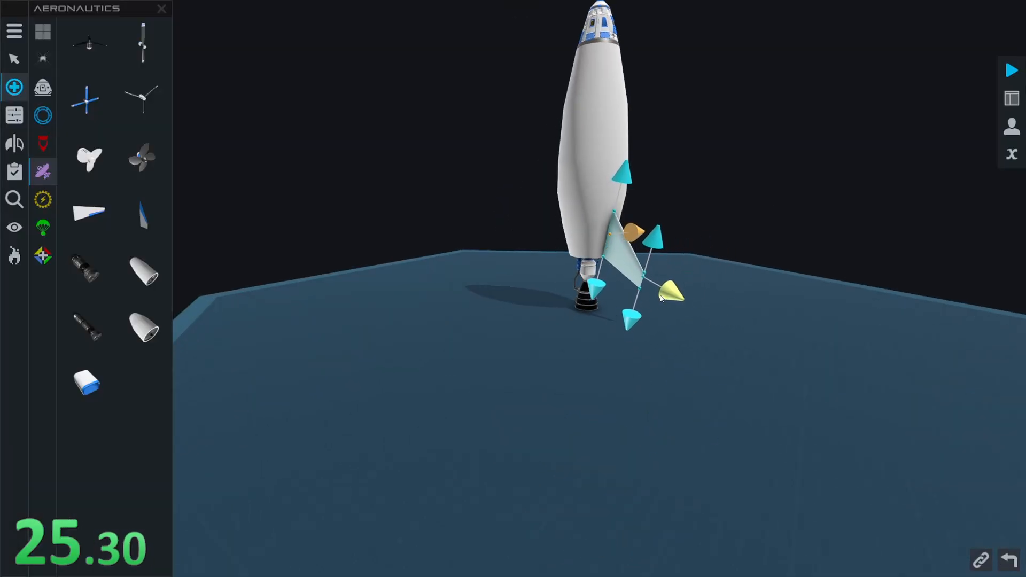
{"action": "left_click", "coordinate": [14, 116]}
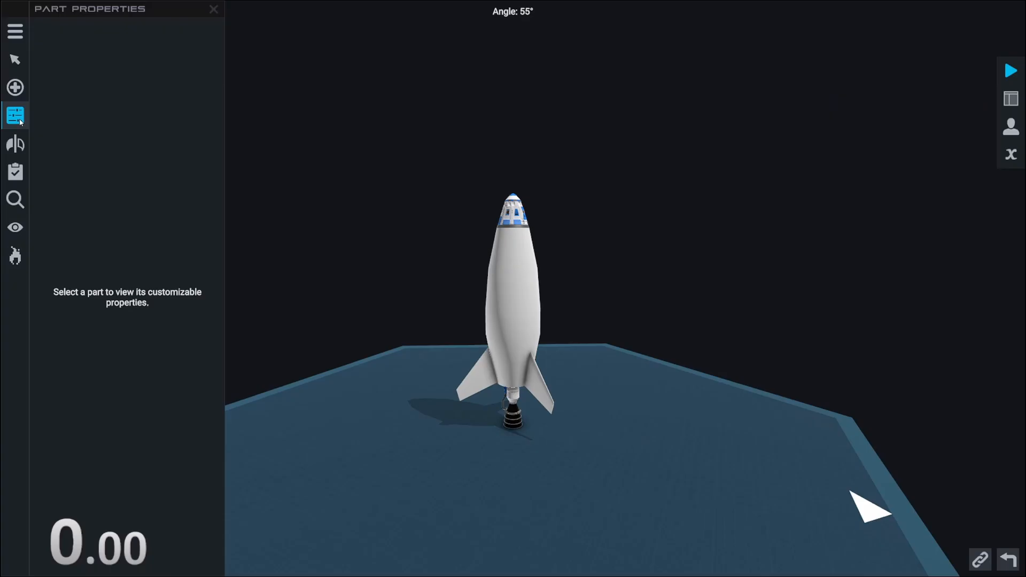
{"action": "left_click", "coordinate": [1009, 70]}
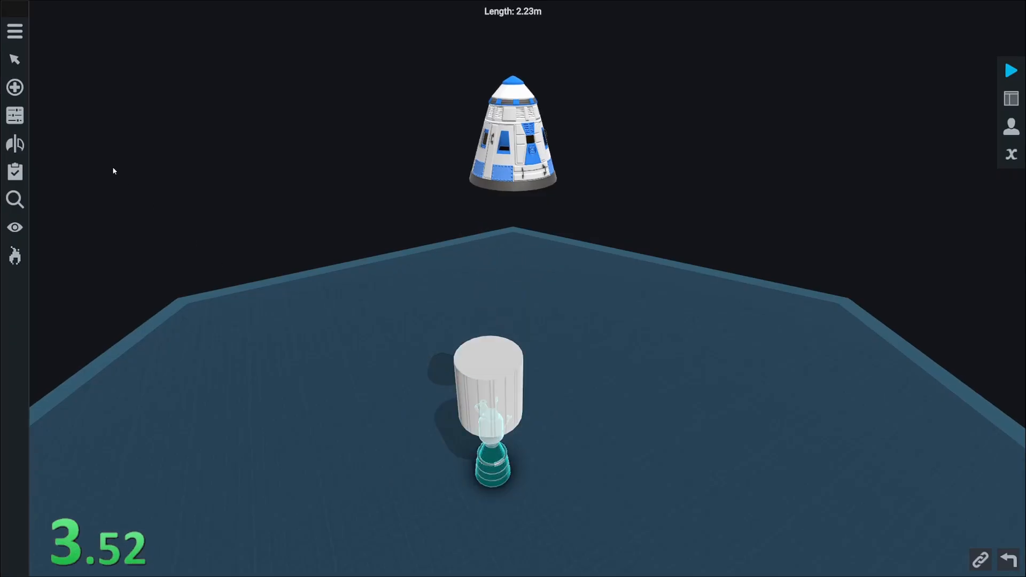
Step: Change the Mage Engine's nozzle style in Part Properties, then pick an electronics part
{"action": "left_click", "coordinate": [489, 452]}
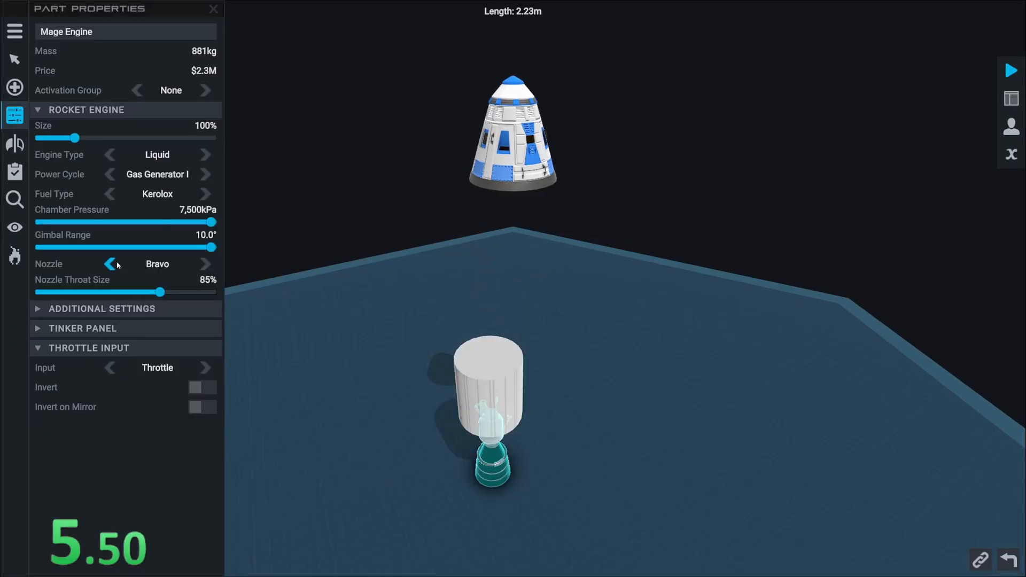
{"action": "left_click", "coordinate": [110, 174]}
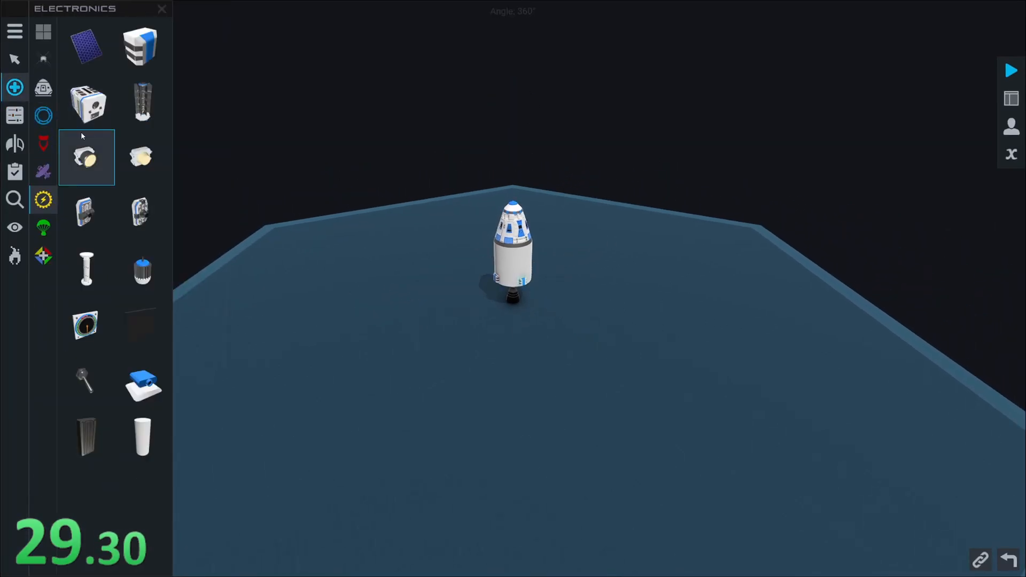
{"action": "left_click", "coordinate": [43, 116]}
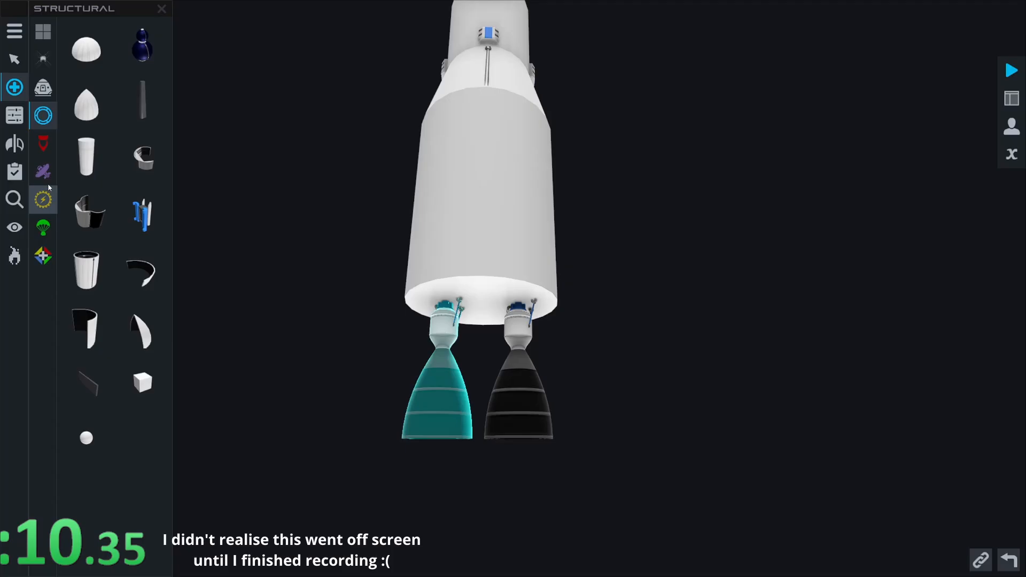
Step: Enlarge the Gnome Engine and solid booster, and restyle the interstage under the Command Pod
{"action": "left_click", "coordinate": [15, 58]}
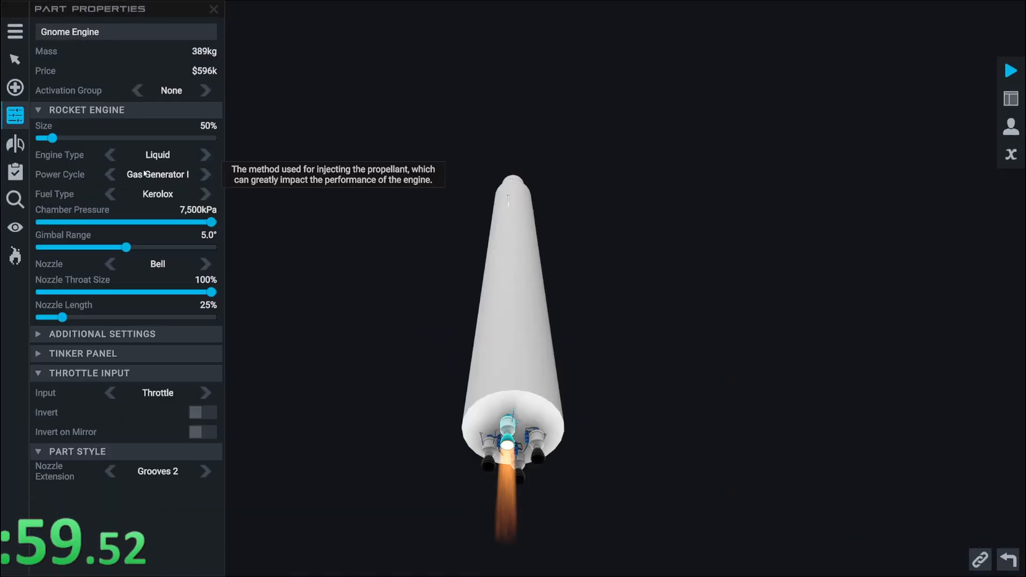
{"action": "left_click_drag", "start_coordinate": [53, 138], "coordinate": [62, 138]}
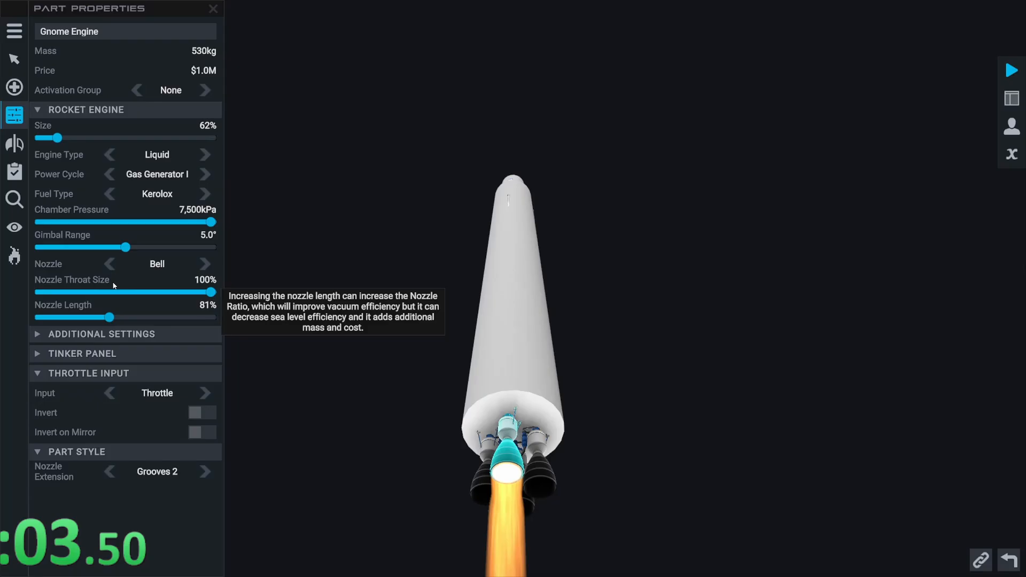
{"action": "left_click", "coordinate": [1011, 98]}
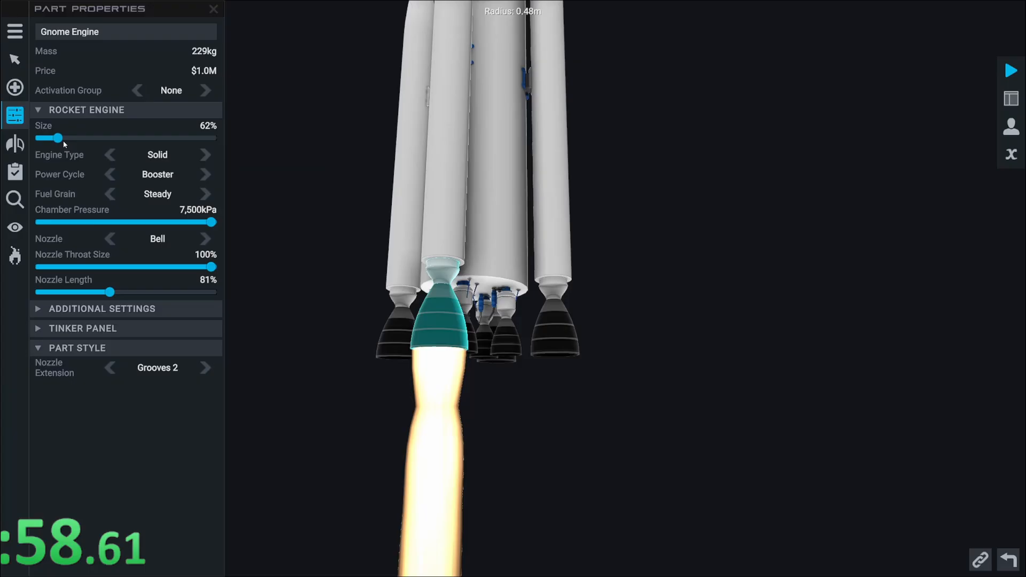
{"action": "left_click_drag", "start_coordinate": [59, 138], "coordinate": [65, 137]}
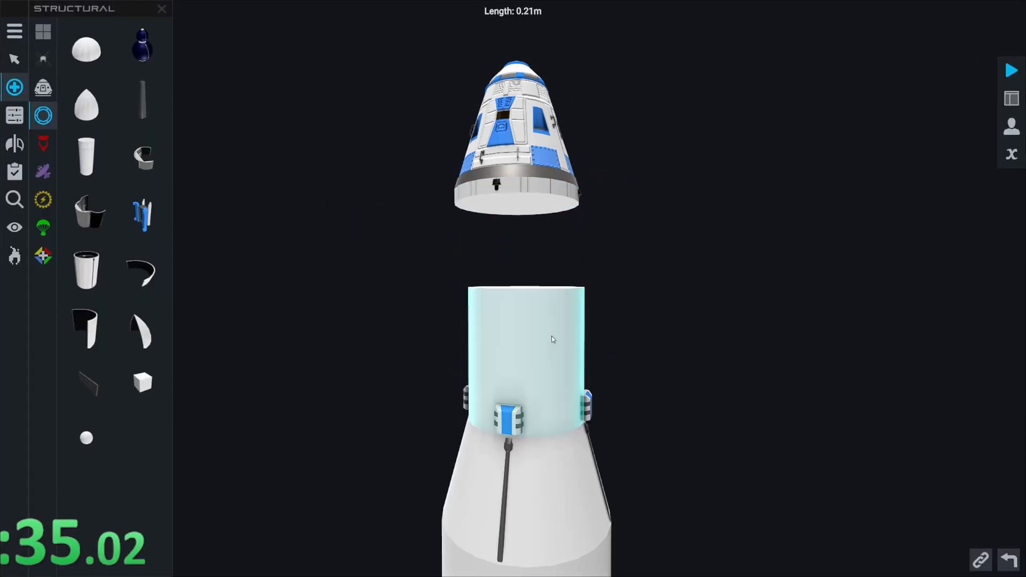
{"action": "left_click", "coordinate": [524, 327]}
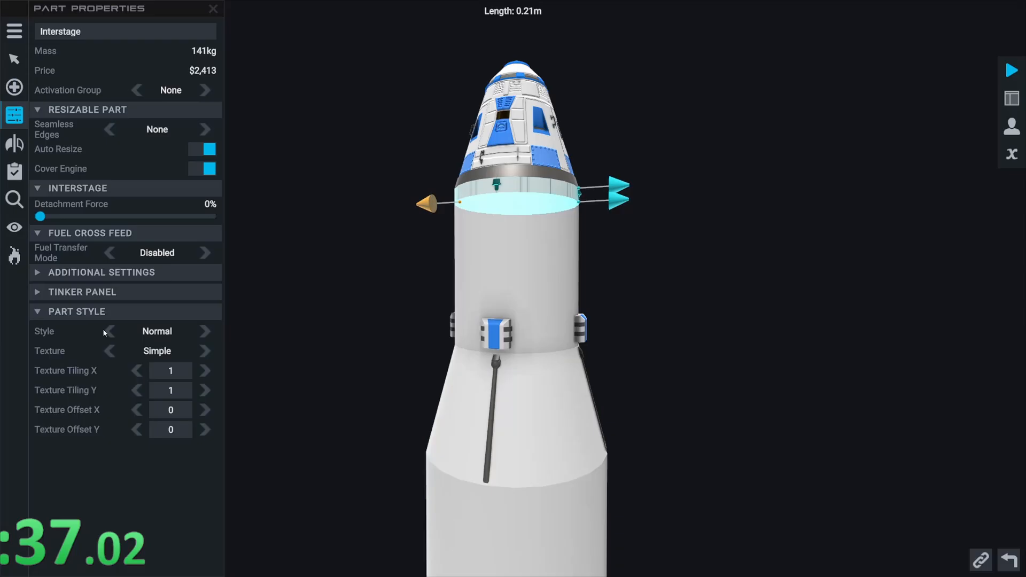
{"action": "left_click", "coordinate": [14, 171]}
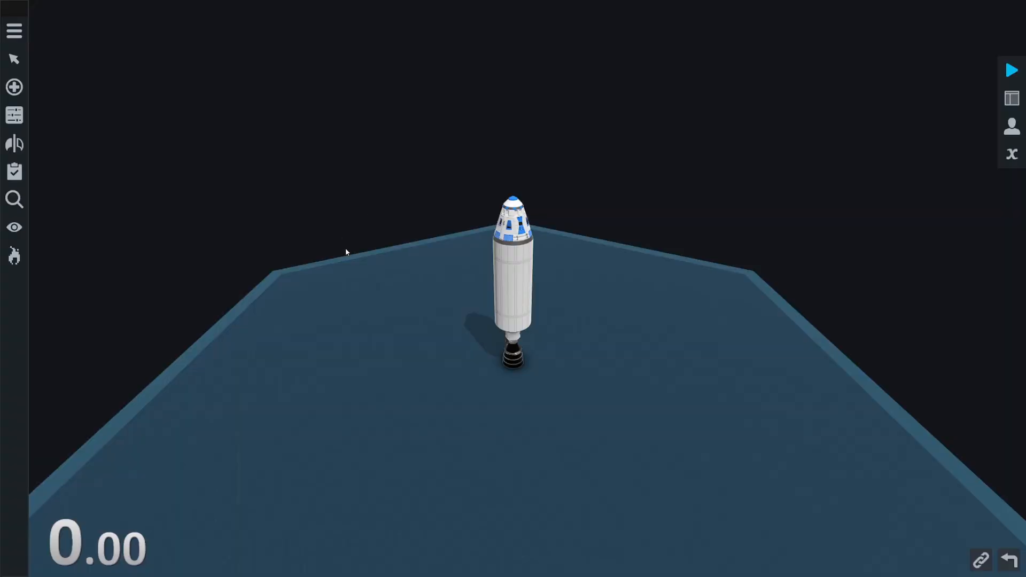
{"action": "mouse_move", "coordinate": [355, 227]}
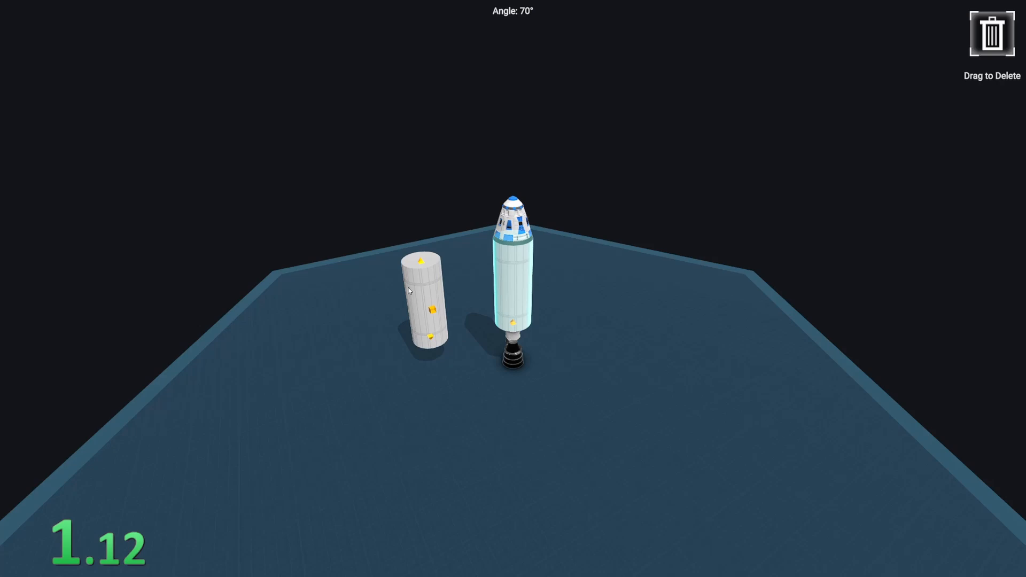
Step: Set the removed fuel tank down beside the rocket
{"action": "left_click", "coordinate": [424, 300]}
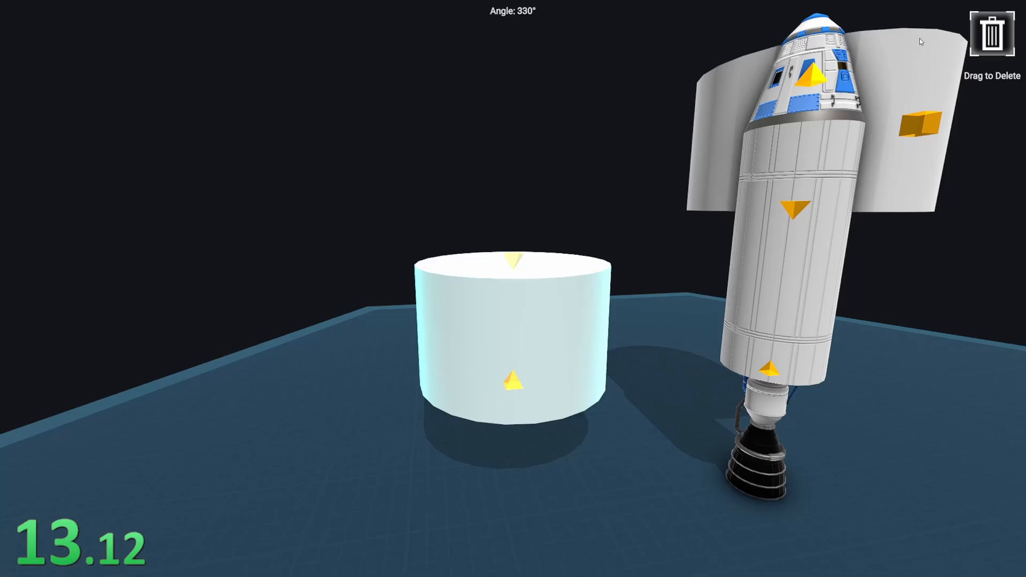
{"action": "left_click", "coordinate": [512, 327]}
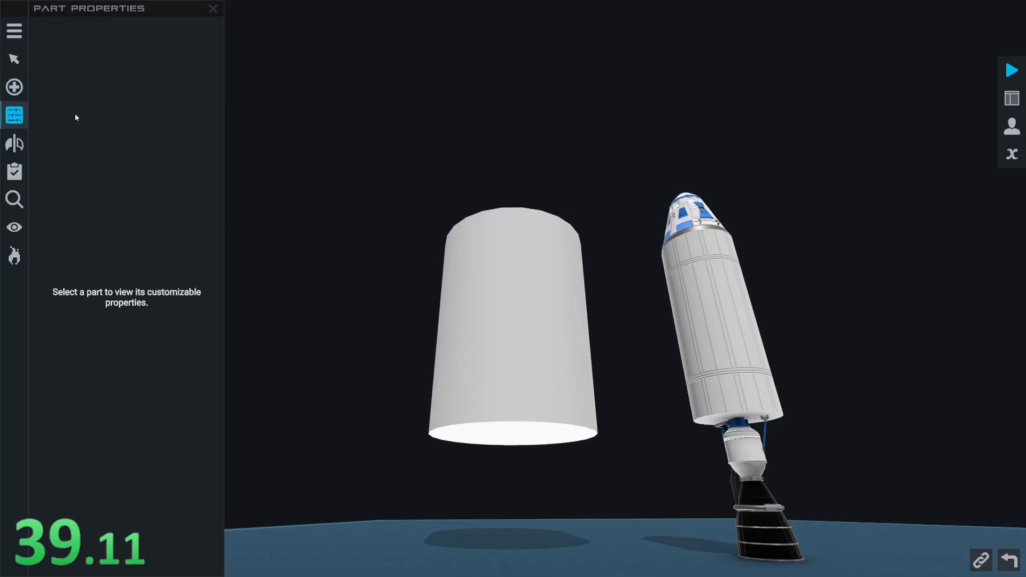
Step: Add a dome nose cone part and rotate it to a Z-Angle of -90
{"action": "left_click", "coordinate": [14, 86]}
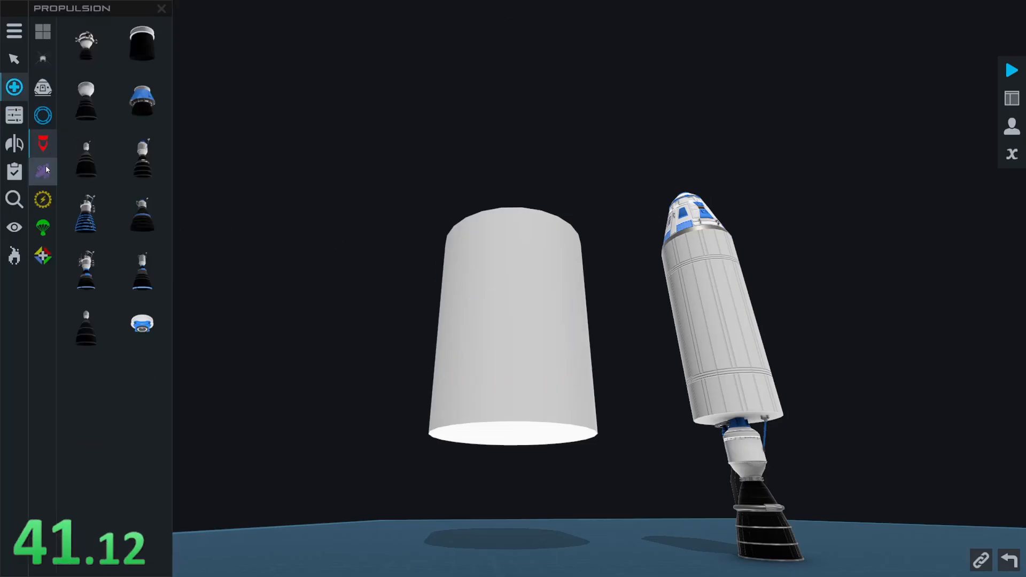
{"action": "left_click", "coordinate": [43, 172]}
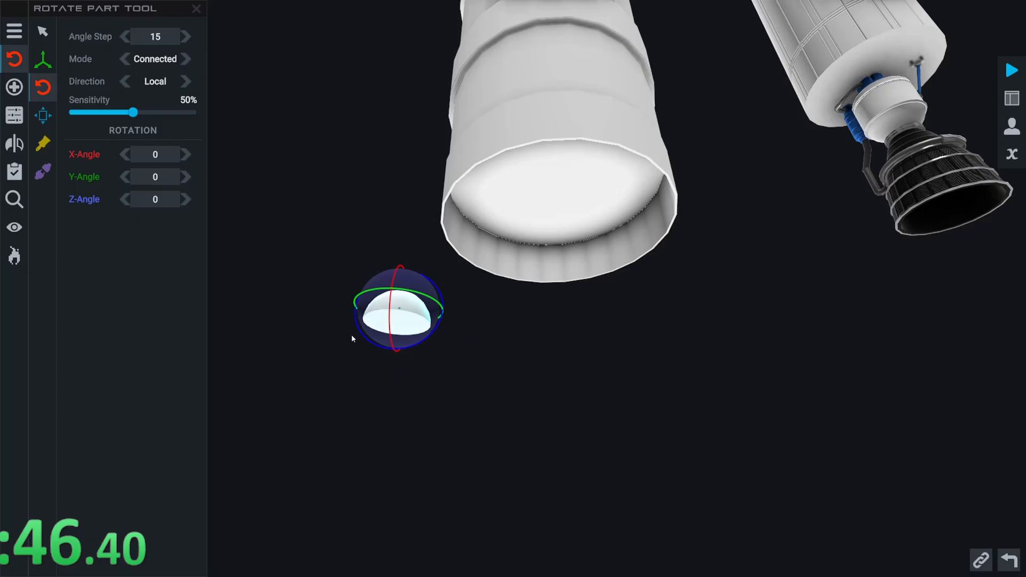
{"action": "left_click", "coordinate": [123, 199]}
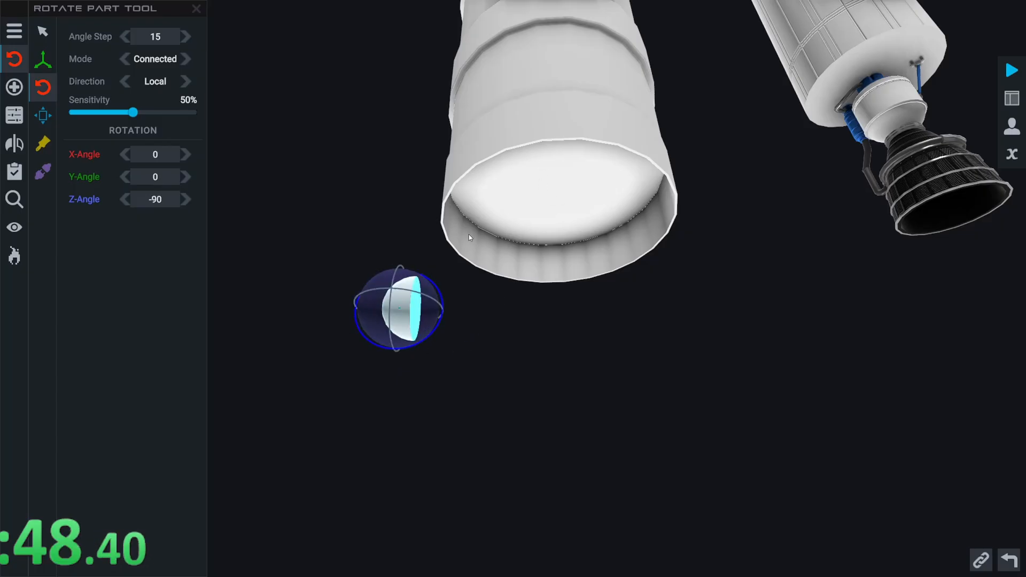
{"action": "left_click", "coordinate": [42, 31]}
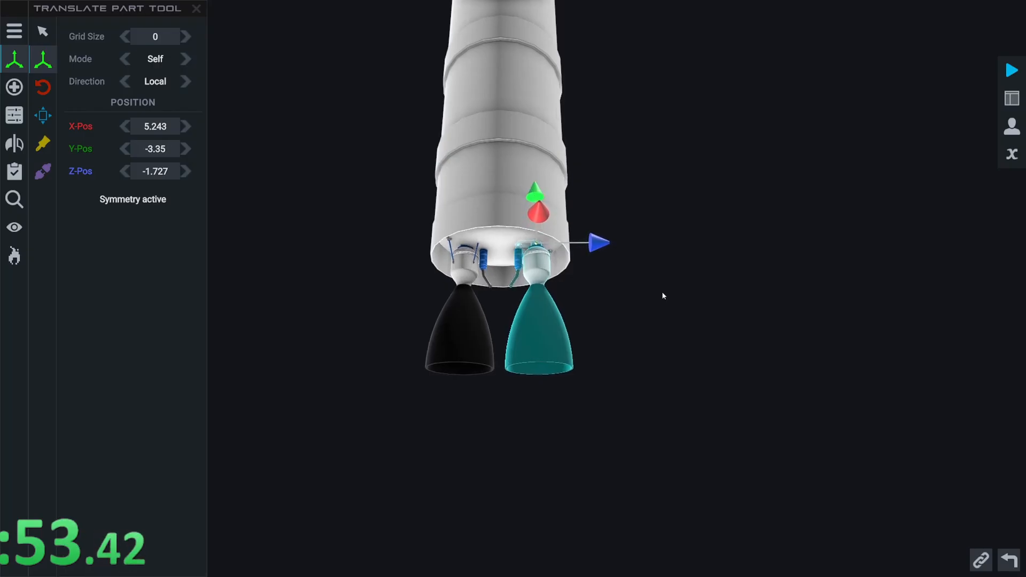
Step: Rotate the engine under the tank to a Y-Angle of 90
{"action": "left_click", "coordinate": [43, 58]}
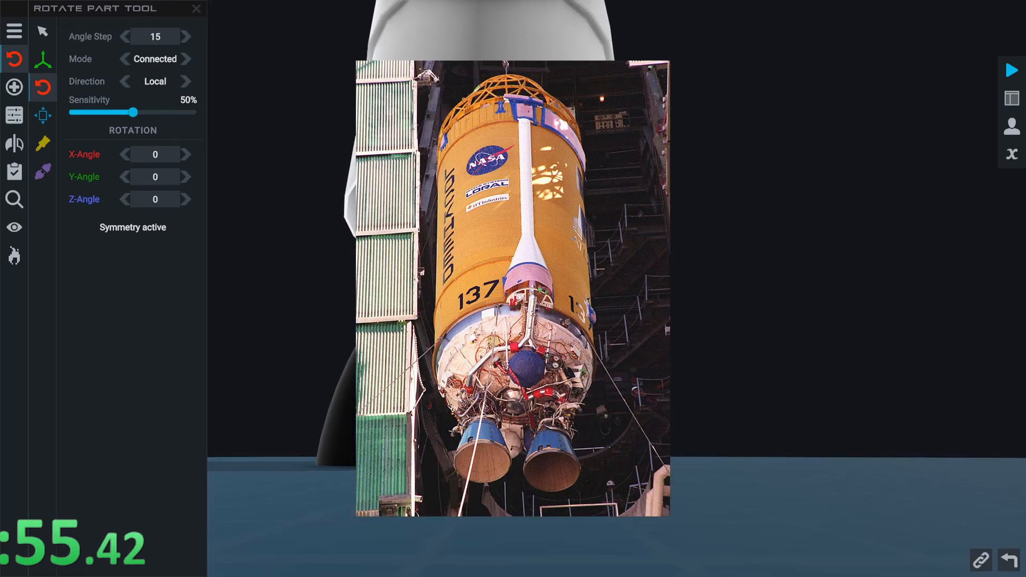
{"action": "left_click", "coordinate": [186, 176]}
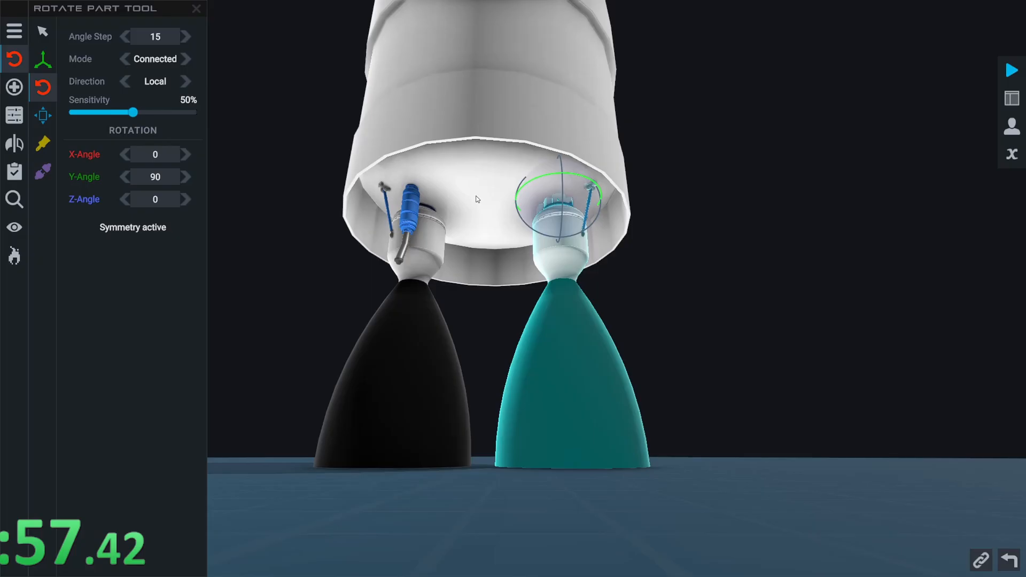
{"action": "left_click", "coordinate": [13, 115]}
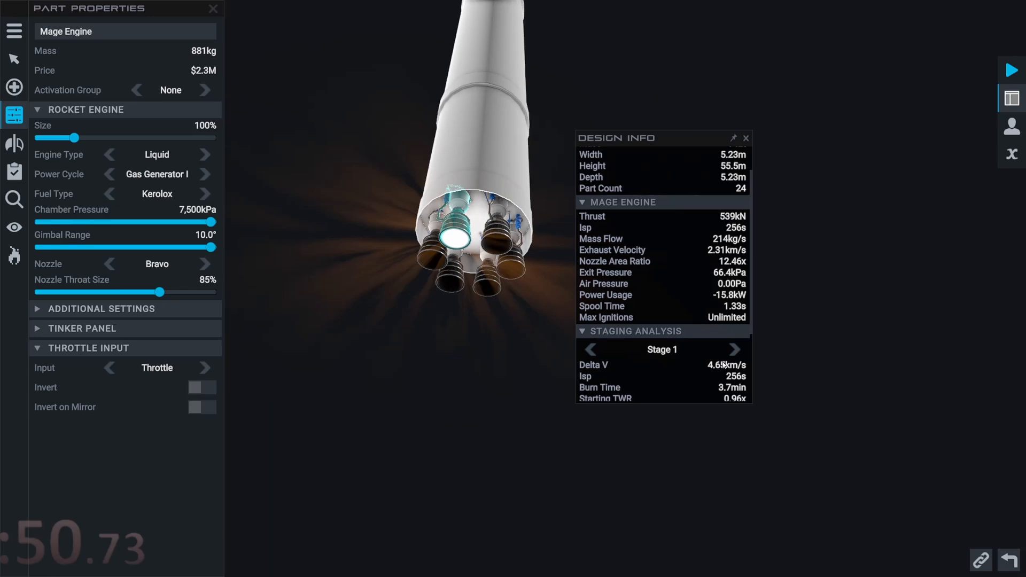
Step: Adjust the Mage engine cluster's properties for 539 kN thrust and 10° gimbal range
{"action": "left_click", "coordinate": [204, 264]}
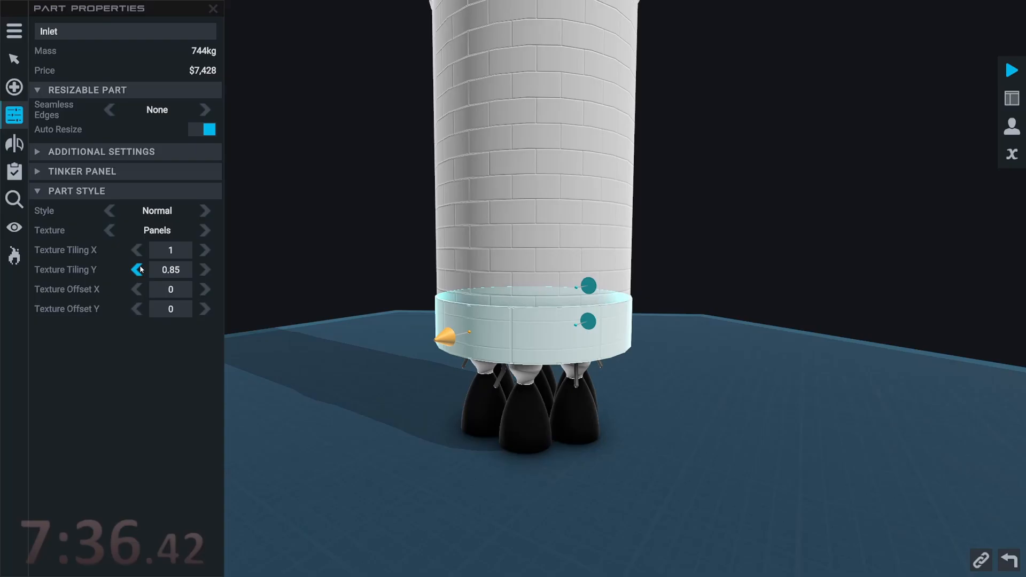
Step: Retile the inlet texture to X 3 and Y 0.8, and paint the tank orange
{"action": "left_click", "coordinate": [138, 268]}
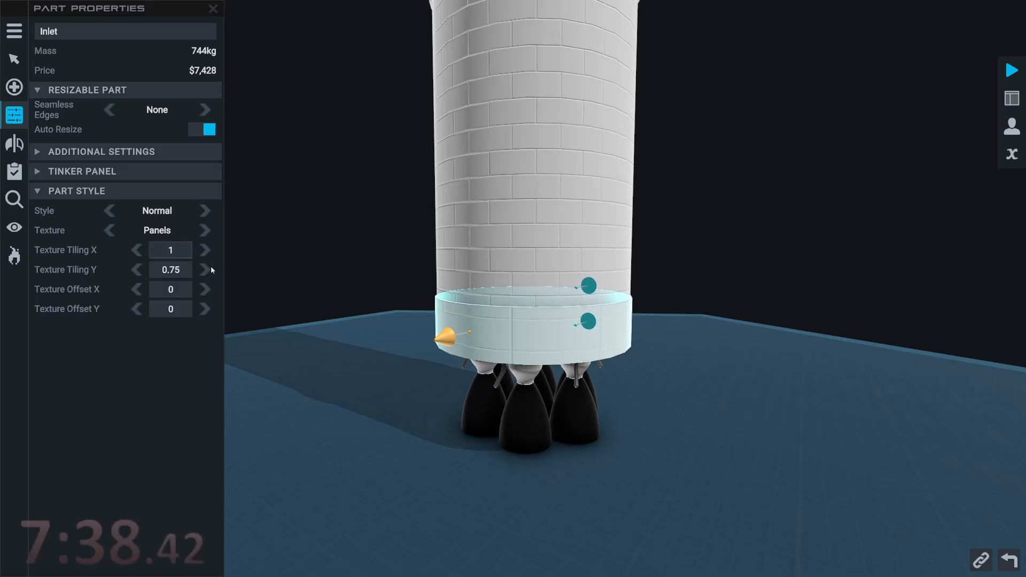
{"action": "left_click", "coordinate": [204, 250]}
{"action": "type", "text": "3"}
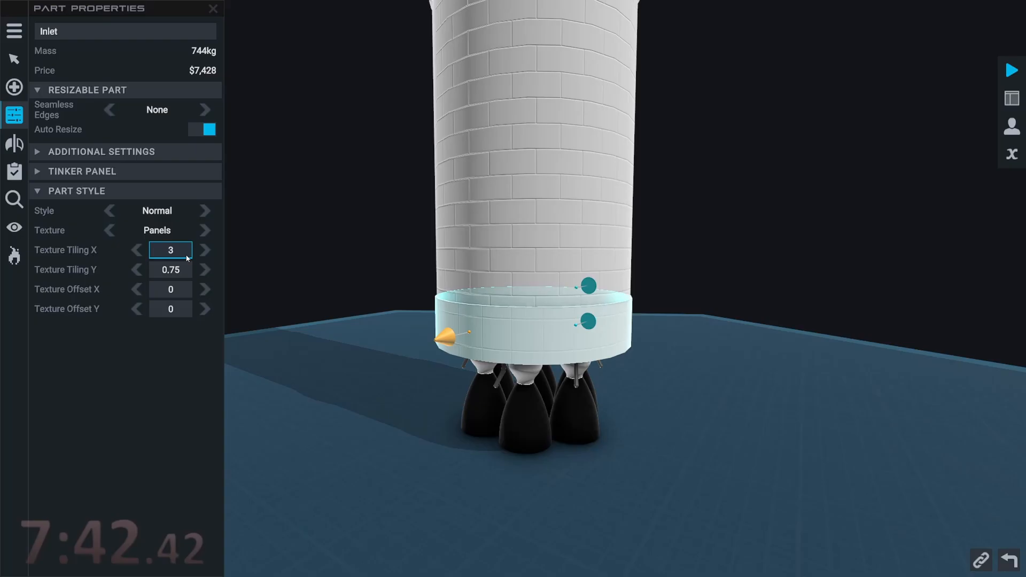
{"action": "left_click", "coordinate": [205, 289]}
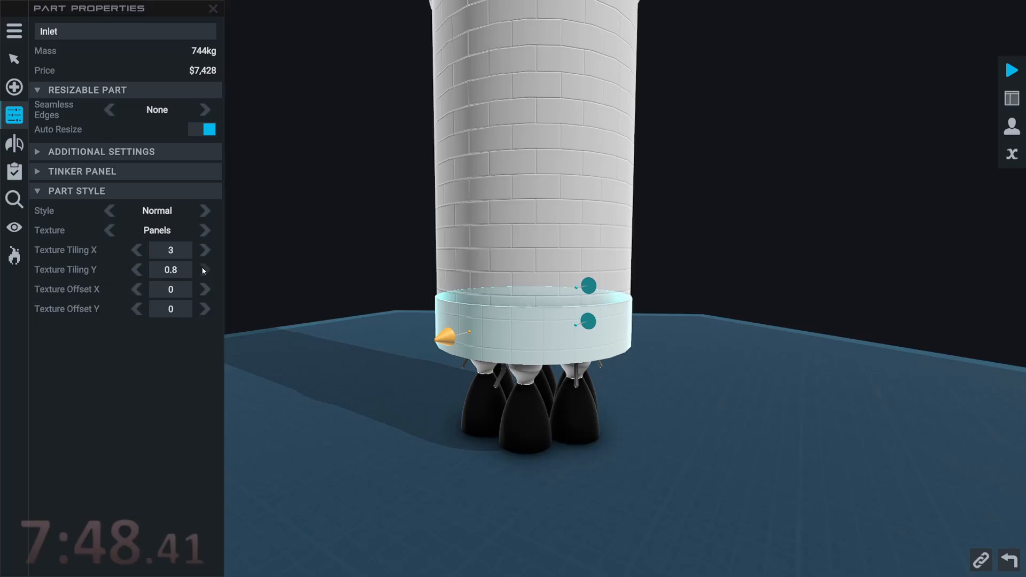
{"action": "left_click", "coordinate": [136, 269]}
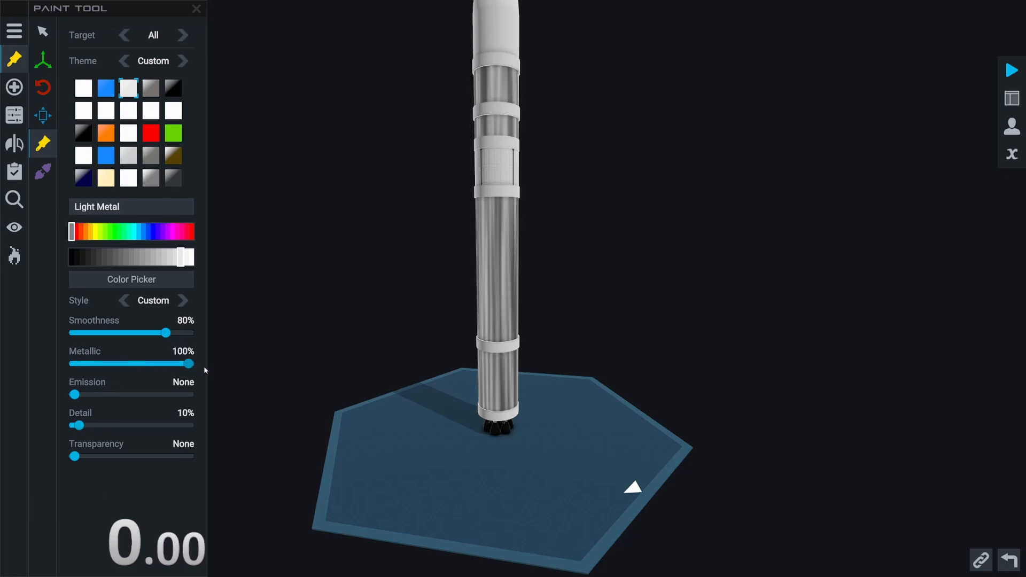
{"action": "left_click", "coordinate": [128, 87]}
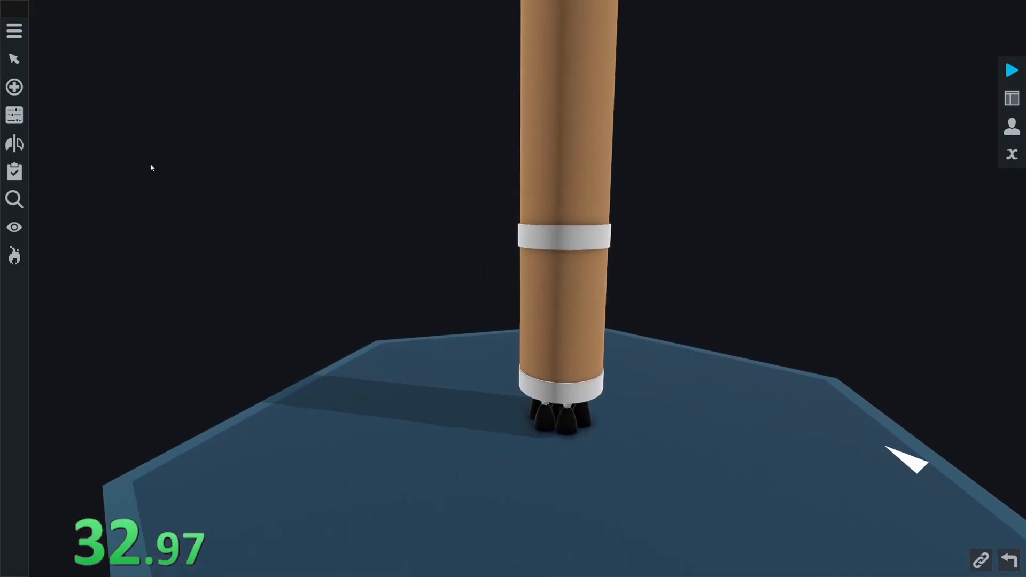
Step: Attach a thin pipe along the tank side and a resized striped skirt above the engines
{"action": "left_click", "coordinate": [13, 87]}
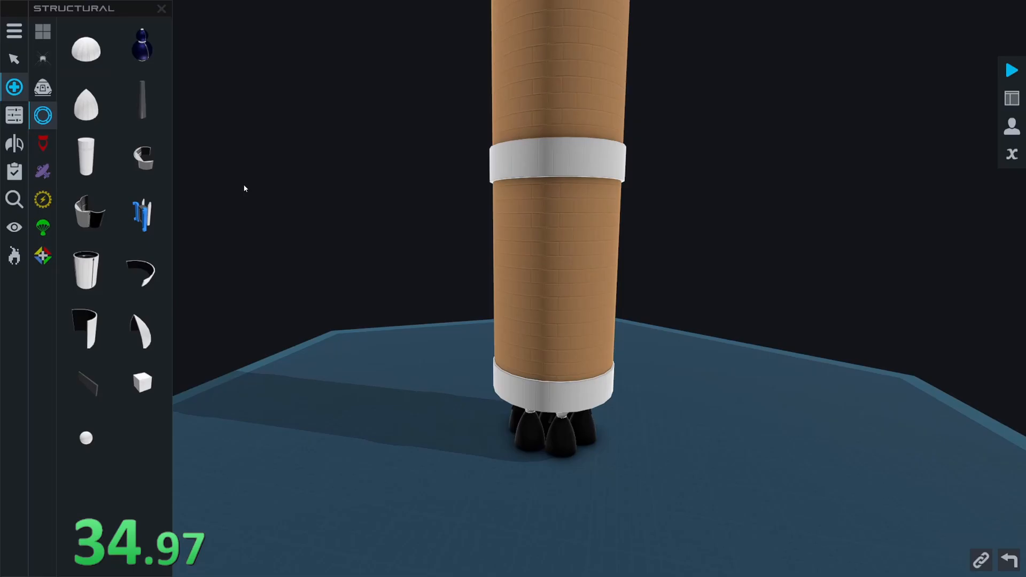
{"action": "left_click", "coordinate": [14, 87]}
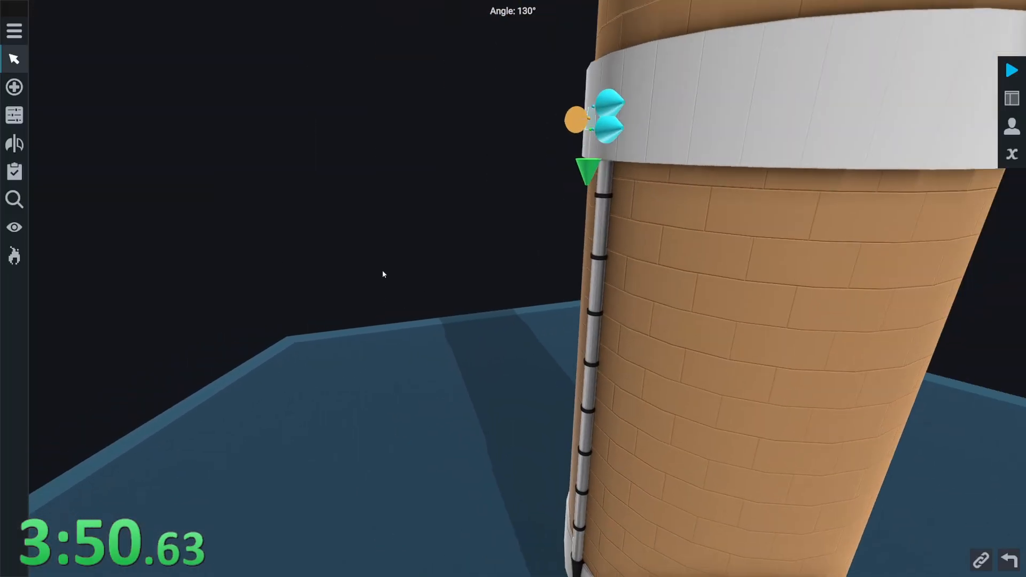
{"action": "left_click", "coordinate": [14, 59]}
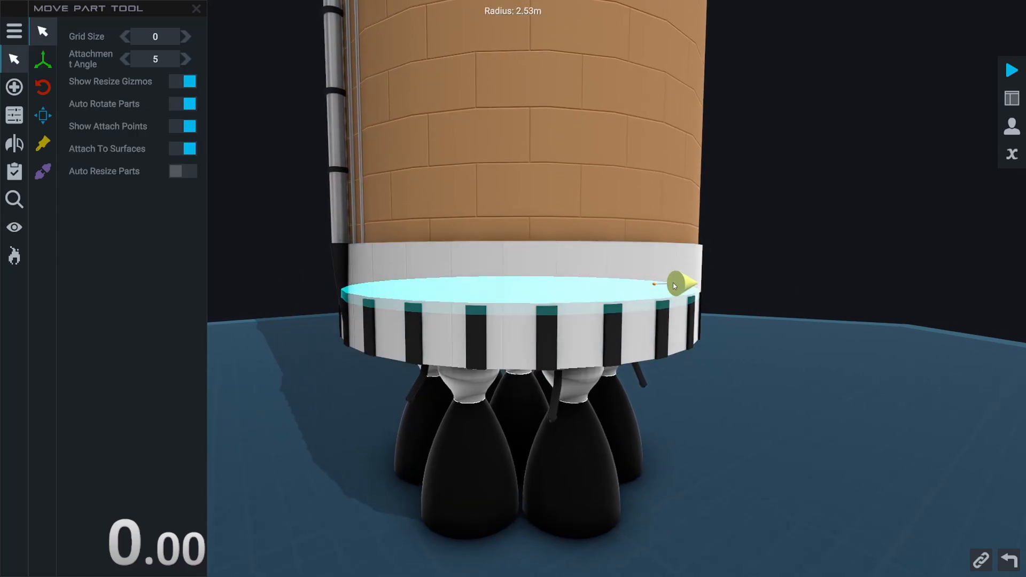
{"action": "left_click", "coordinate": [14, 87]}
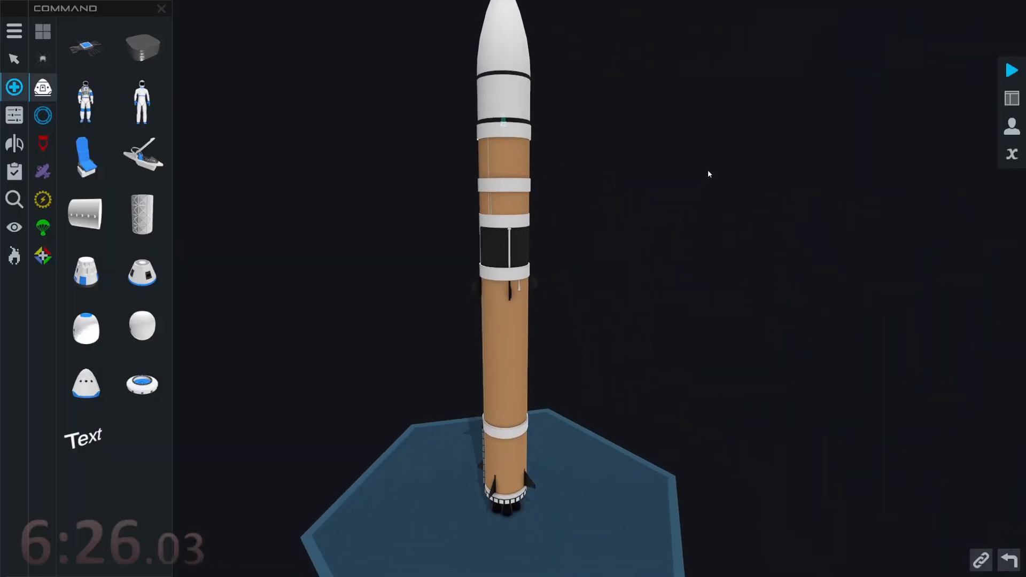
Step: In the Staging Editor, expand Stage 3 and move the fairing base and engines into Stage 2
{"action": "left_click", "coordinate": [14, 171]}
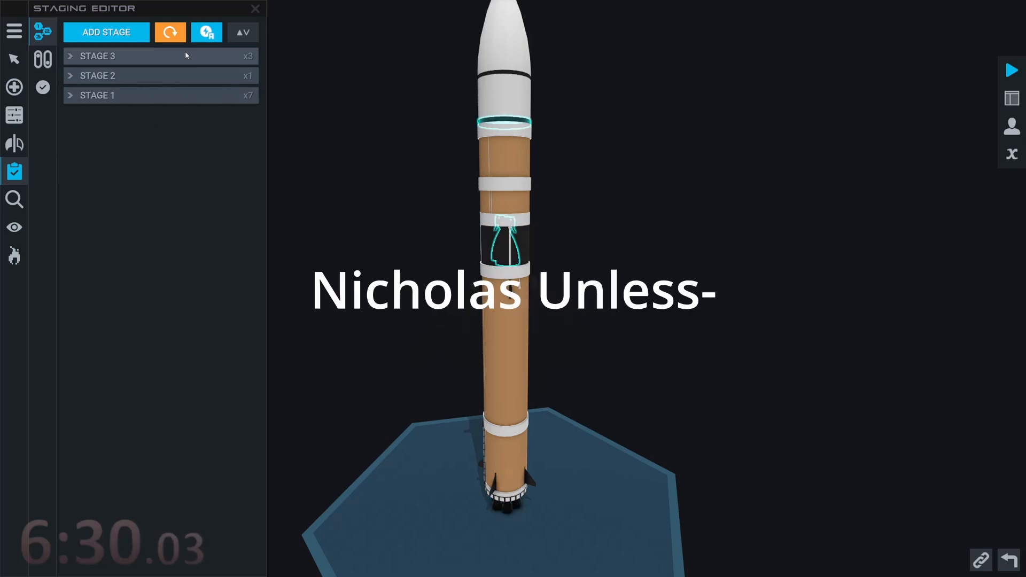
{"action": "left_click", "coordinate": [70, 56]}
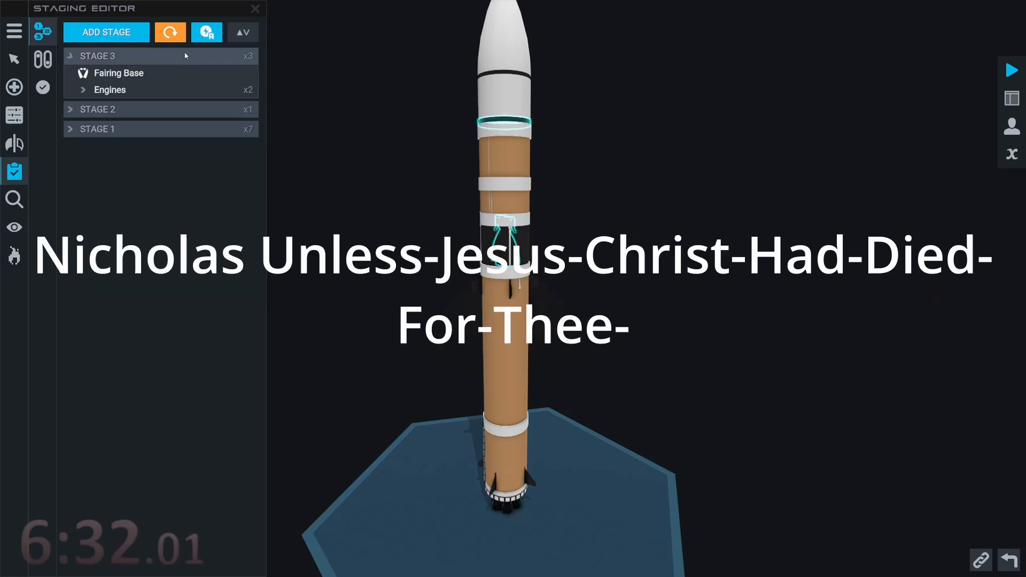
{"action": "left_click", "coordinate": [70, 55]}
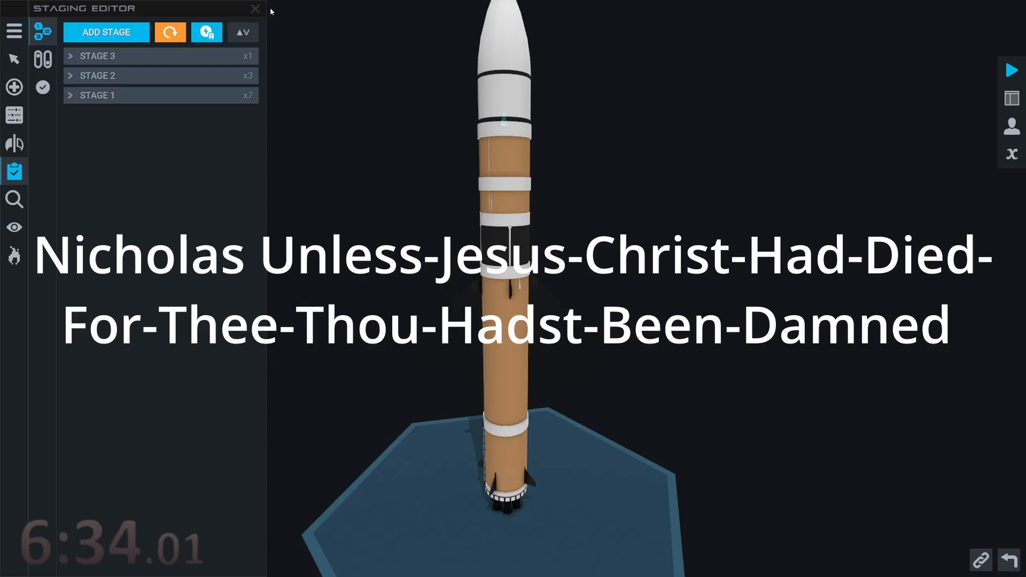
{"action": "left_click", "coordinate": [256, 9]}
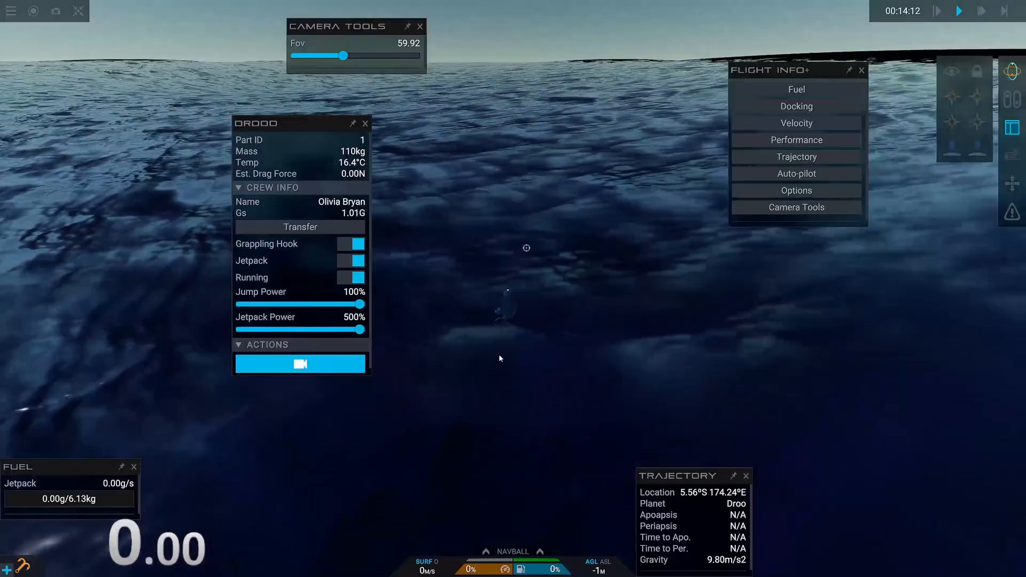
Step: Close the astronaut's info panel once they float in Droo's ocean
{"action": "left_click", "coordinate": [365, 123]}
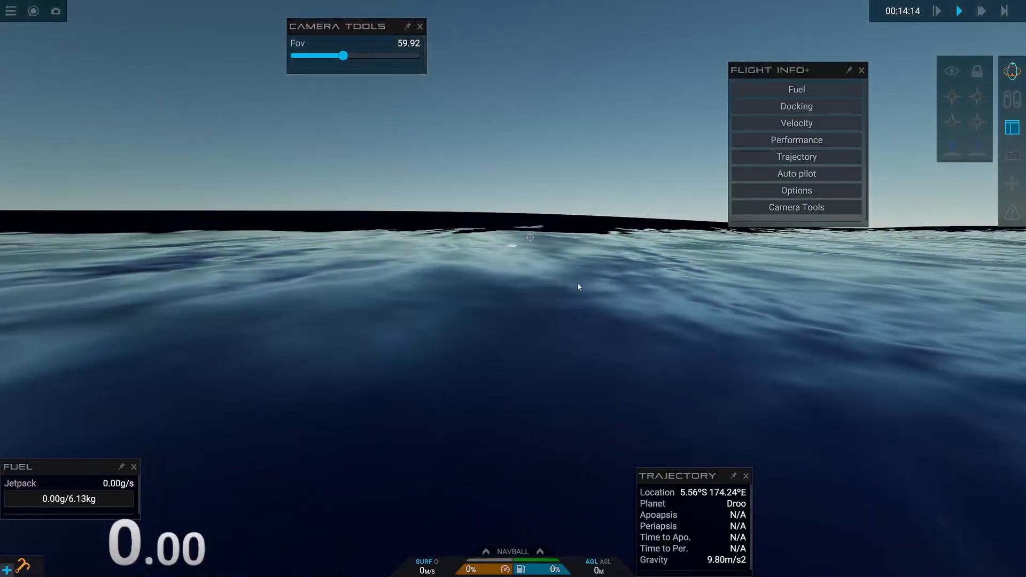